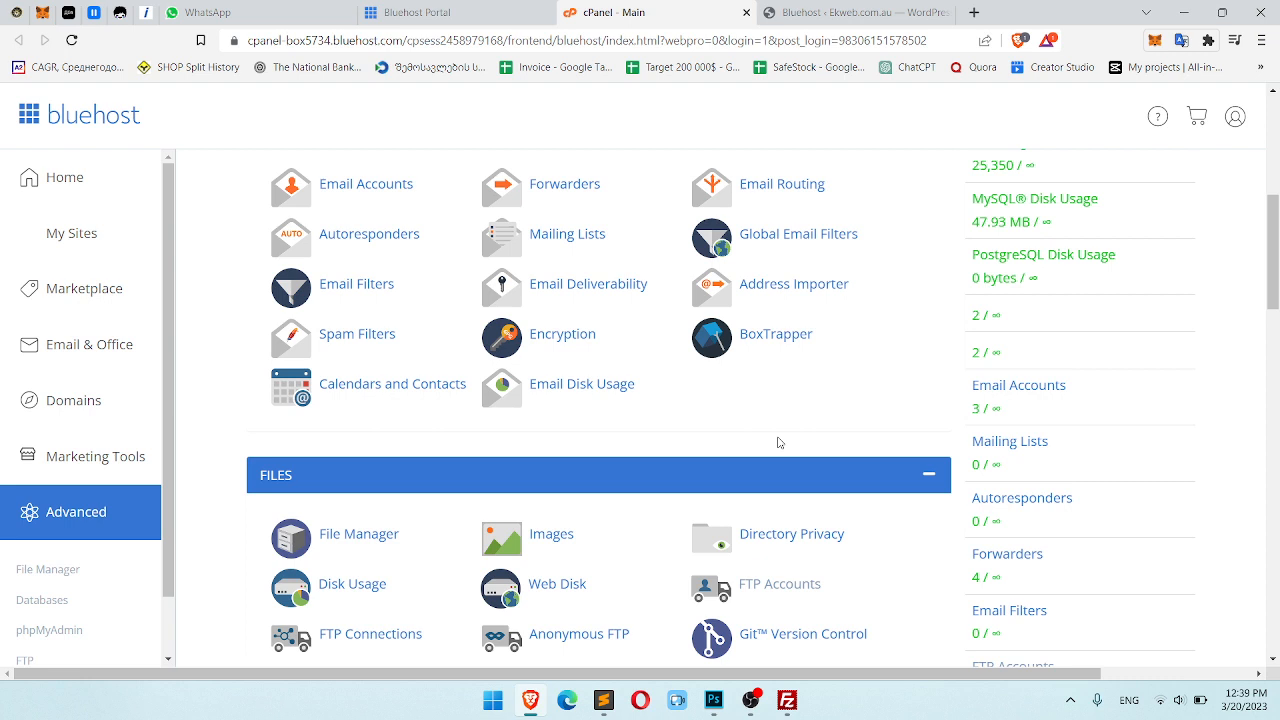
Step: Create FTP account Wpholder on rtoweb.com.au using a generated strong password
scroll(down, 3)
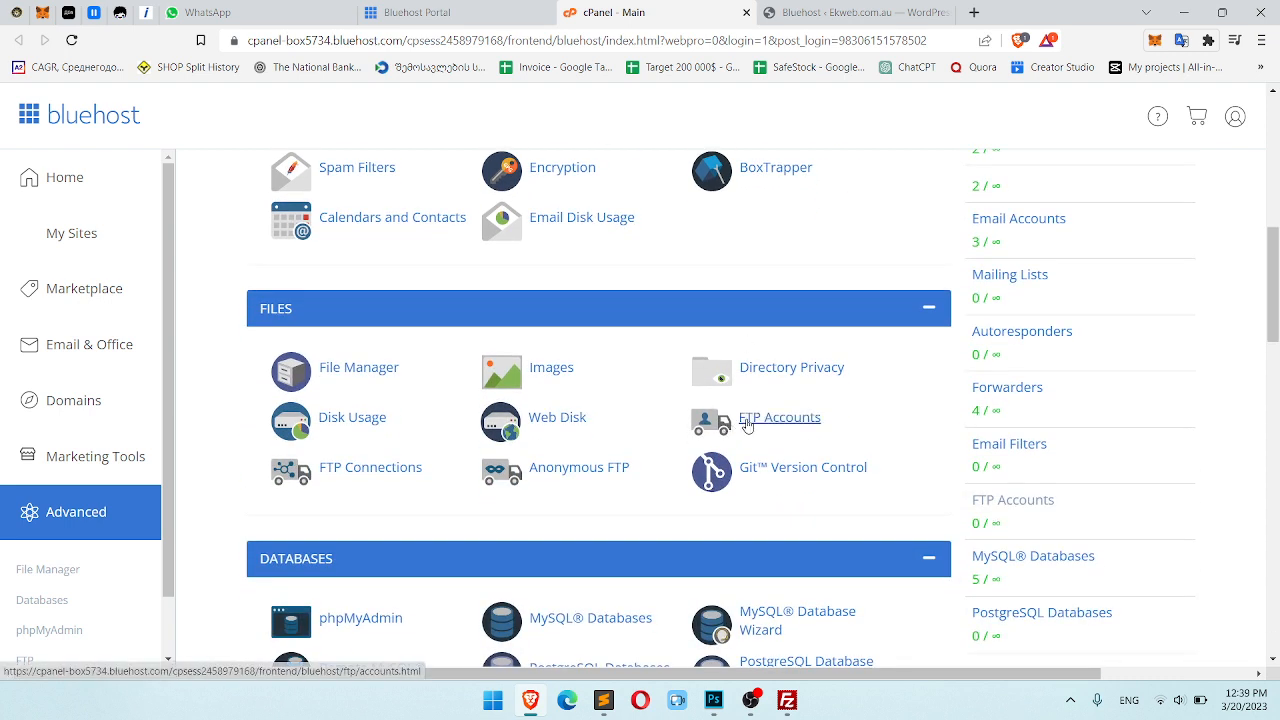
click(780, 418)
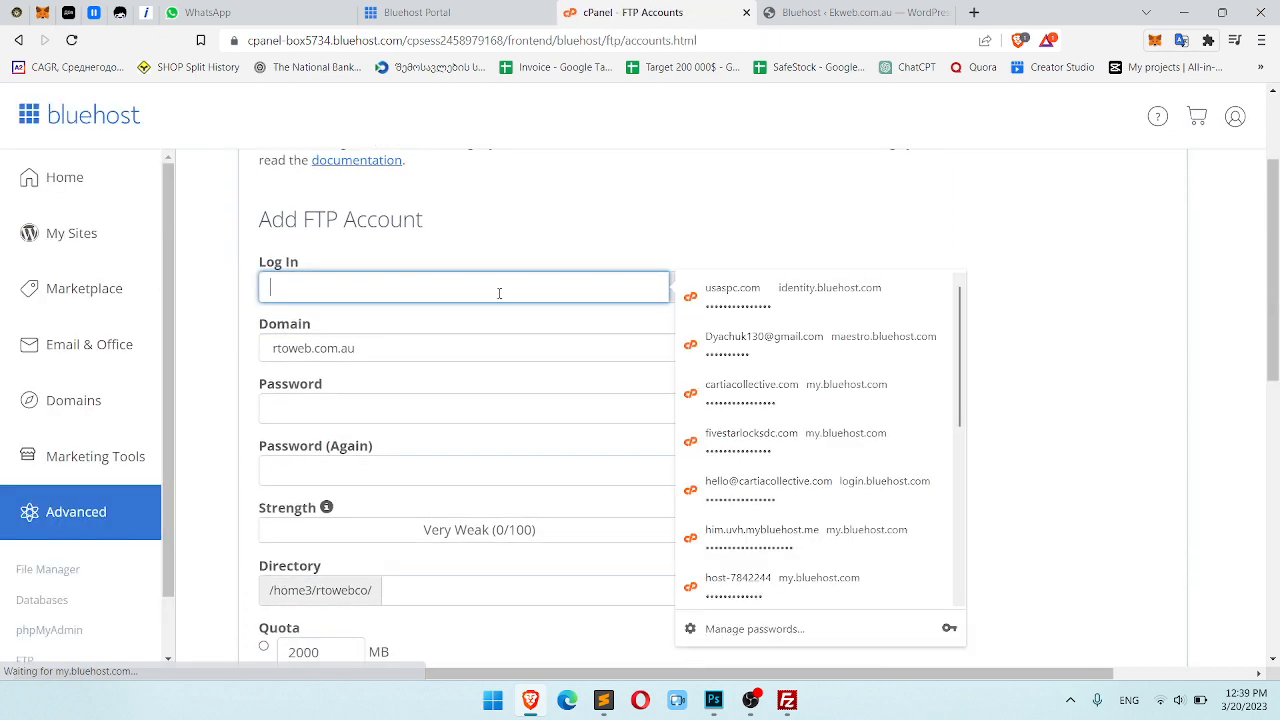
text(Wpholder)
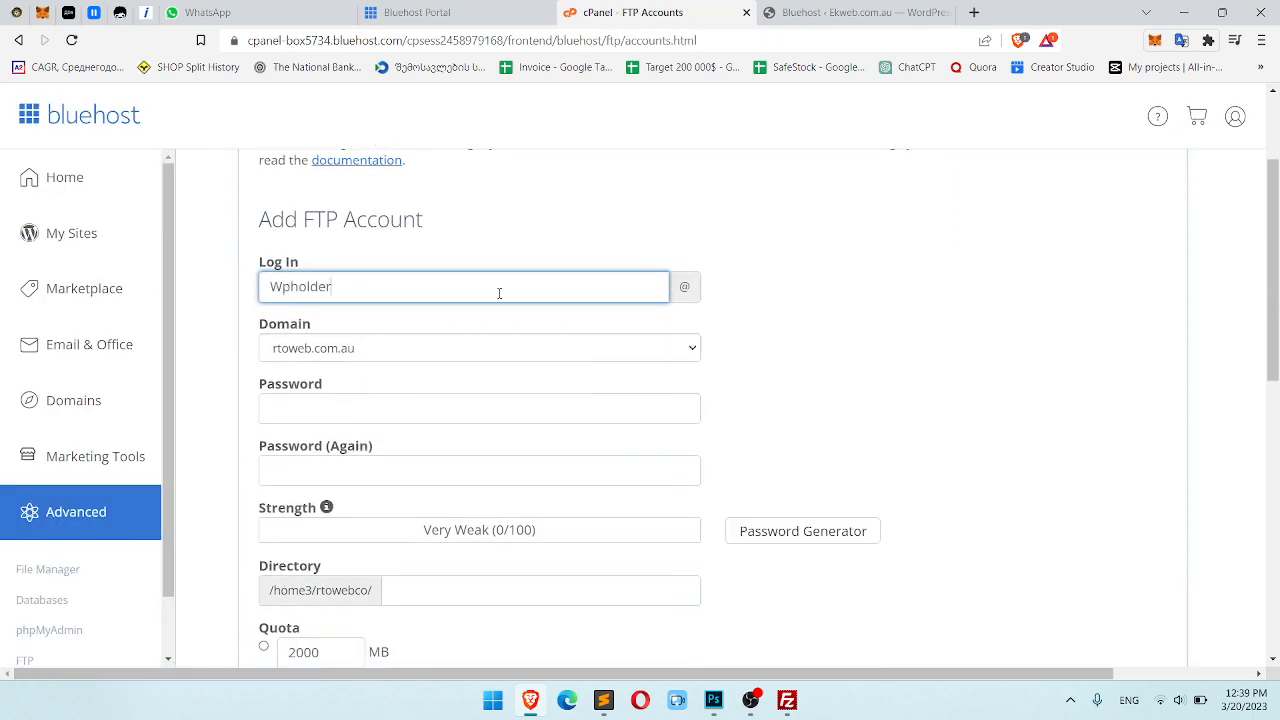
click(480, 324)
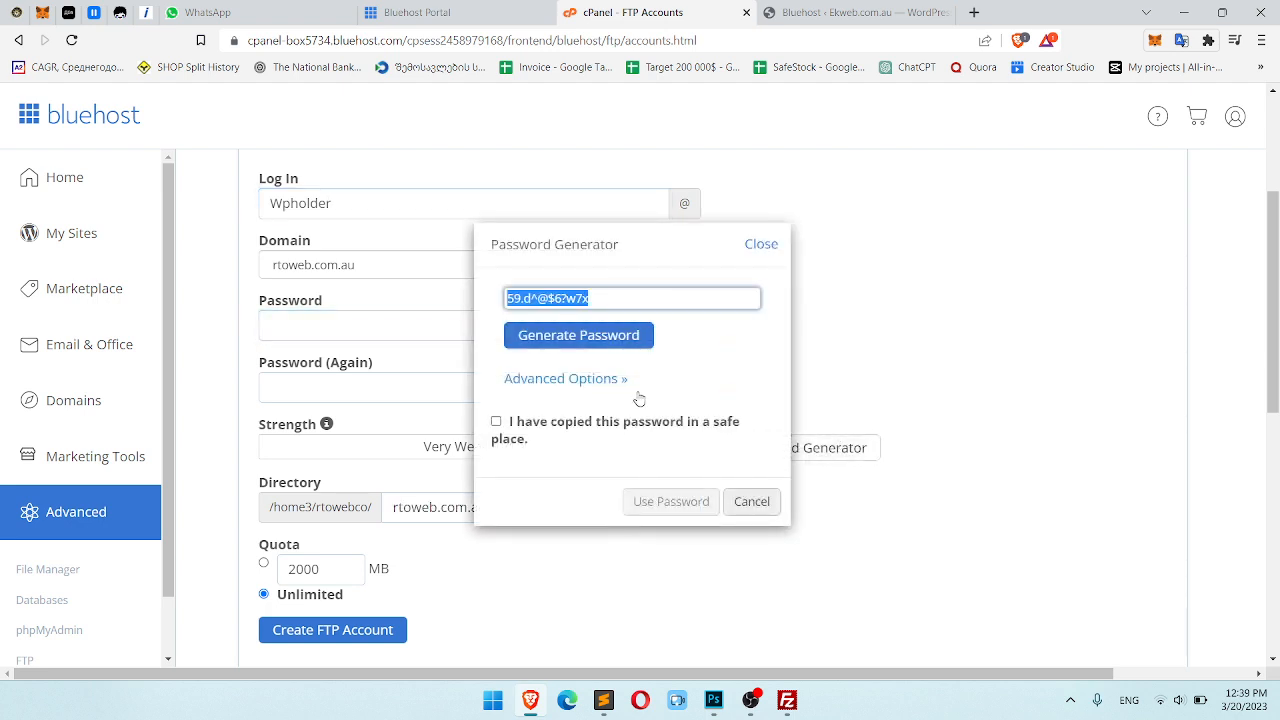
click(670, 500)
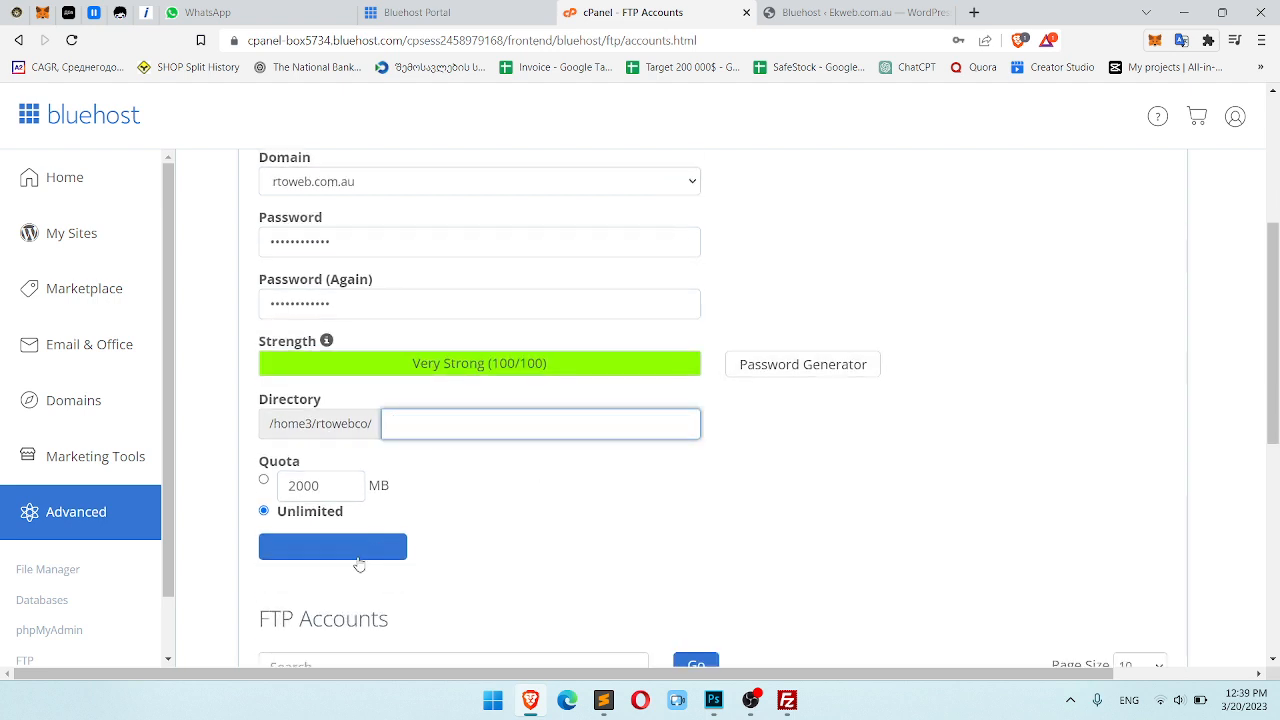
click(332, 546)
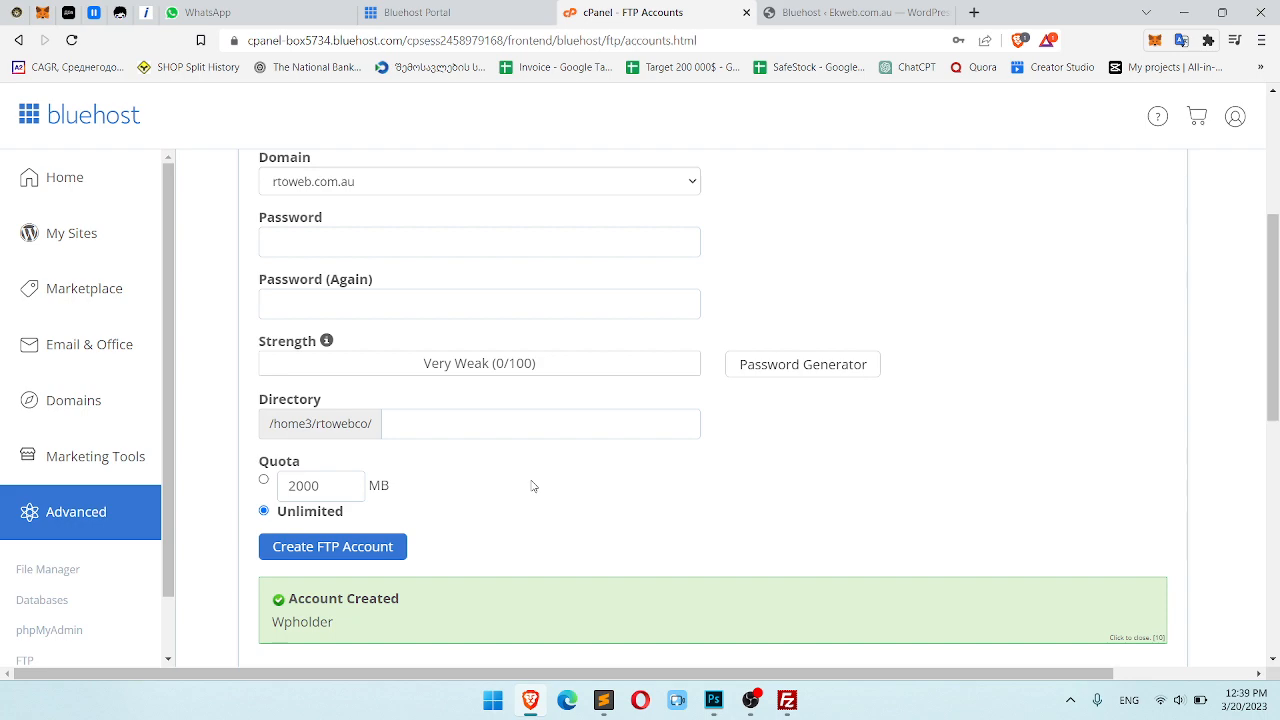
Step: Add a FileZilla site for ftp.rtoweb.com.au with the Wpholder login, SFTP, port 21, and connect
click(788, 700)
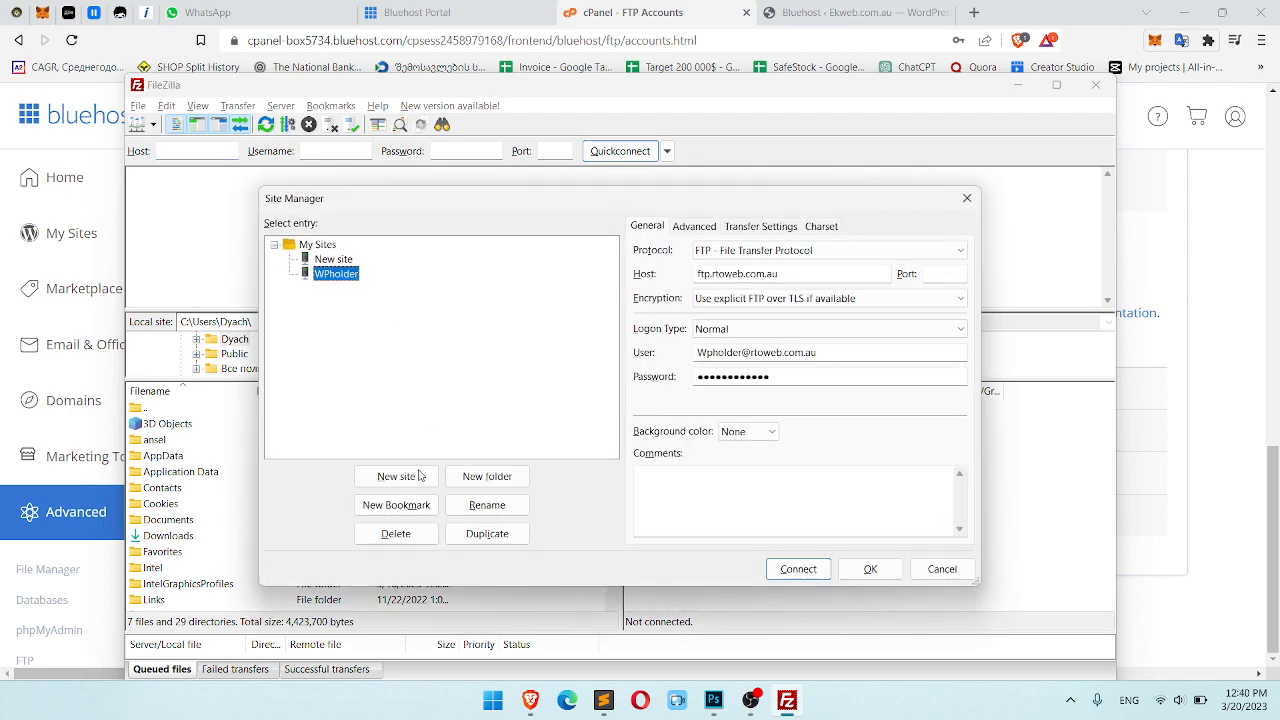
click(396, 476)
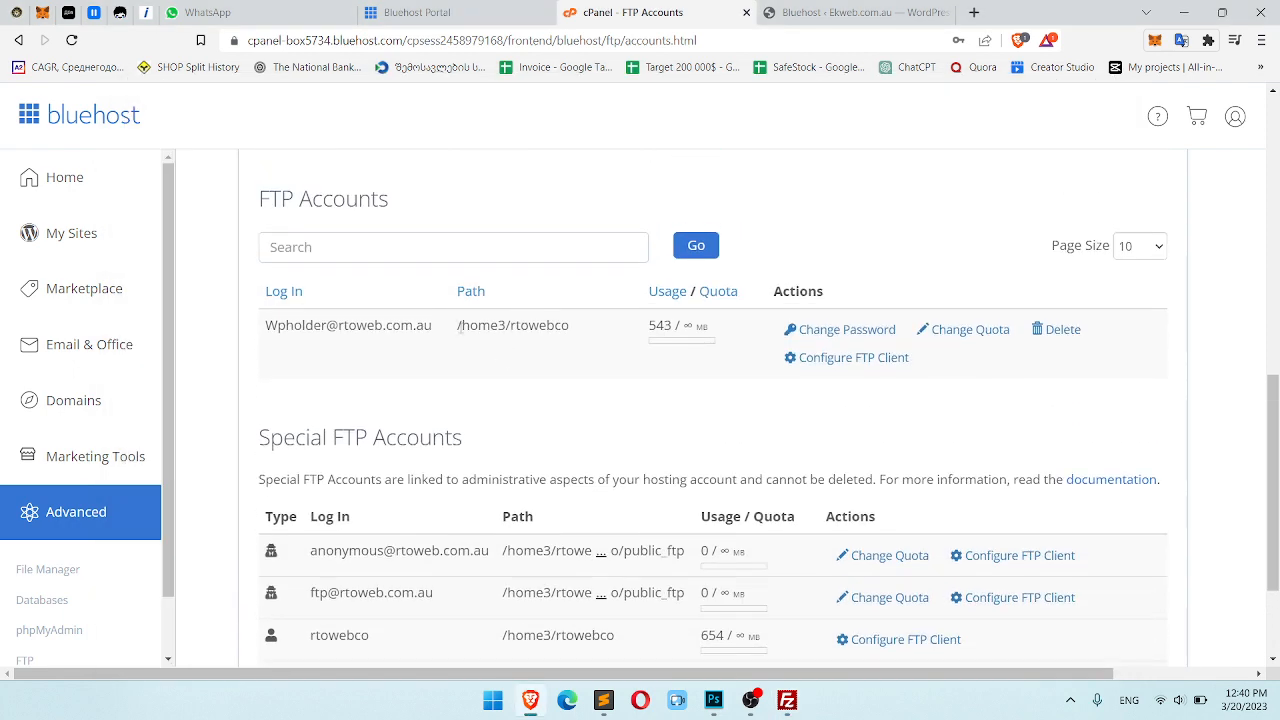
double_click(348, 324)
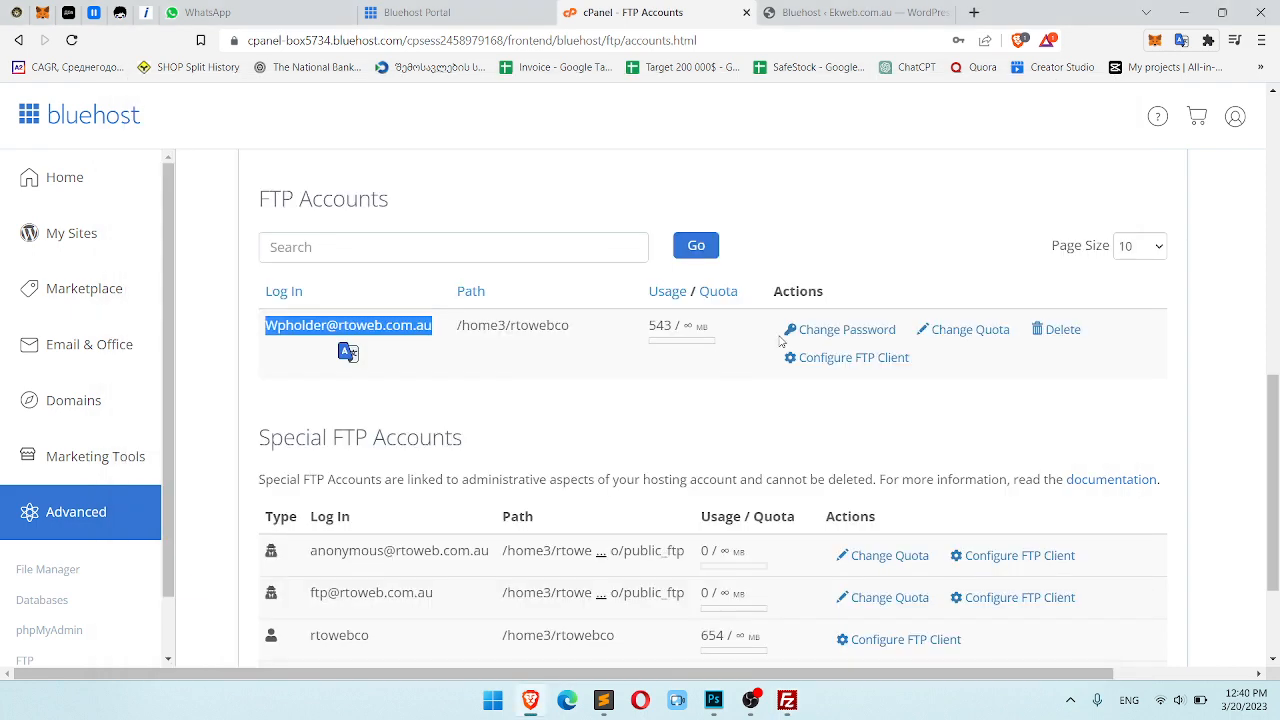
click(852, 356)
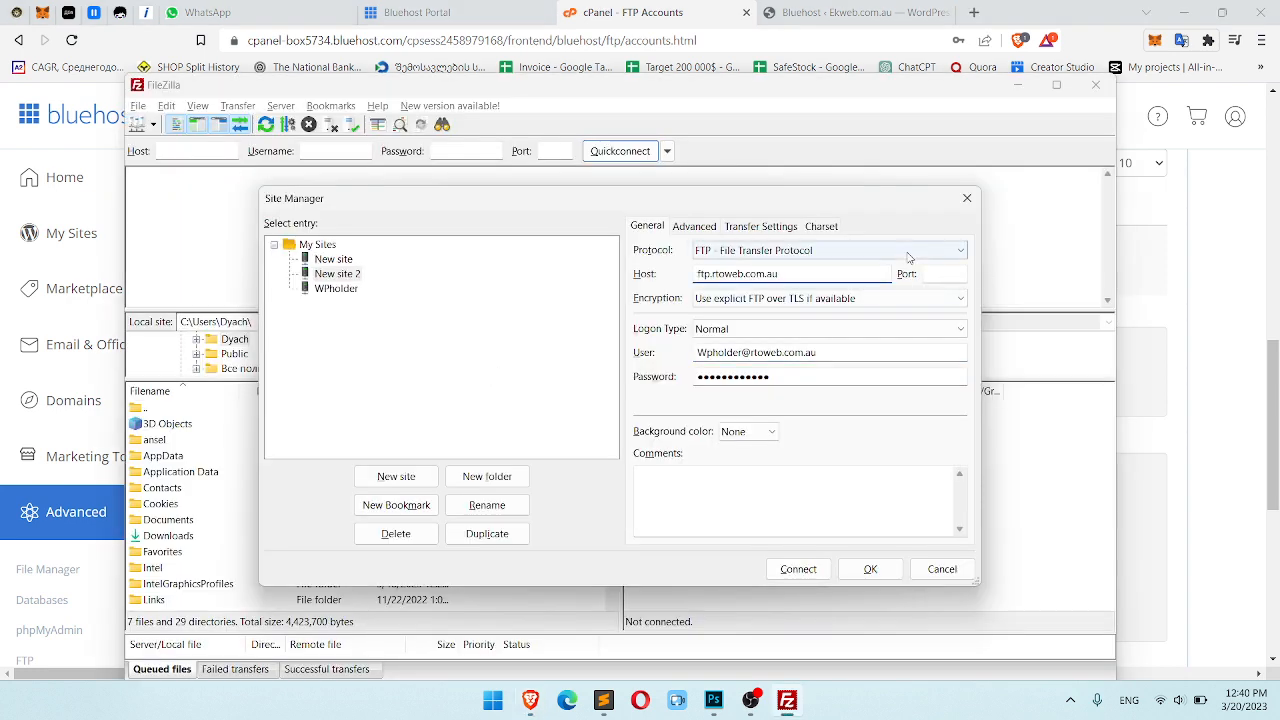
click(828, 250)
text(21)
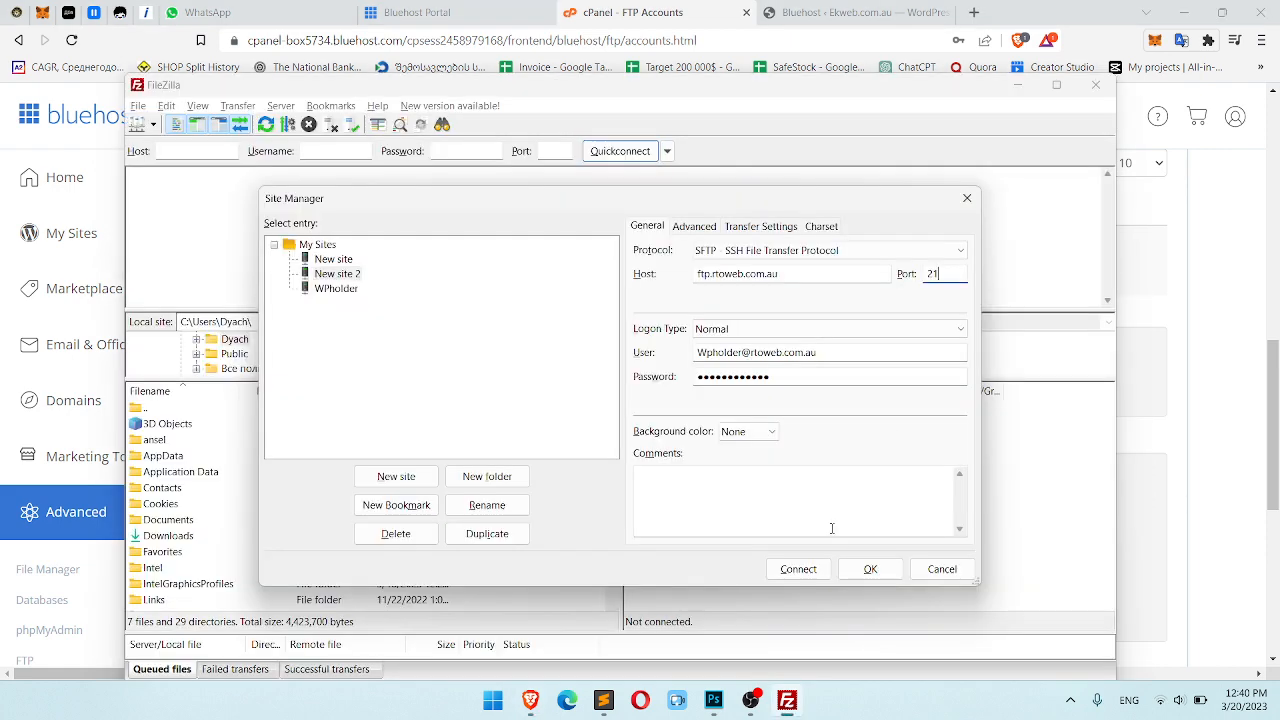
click(798, 568)
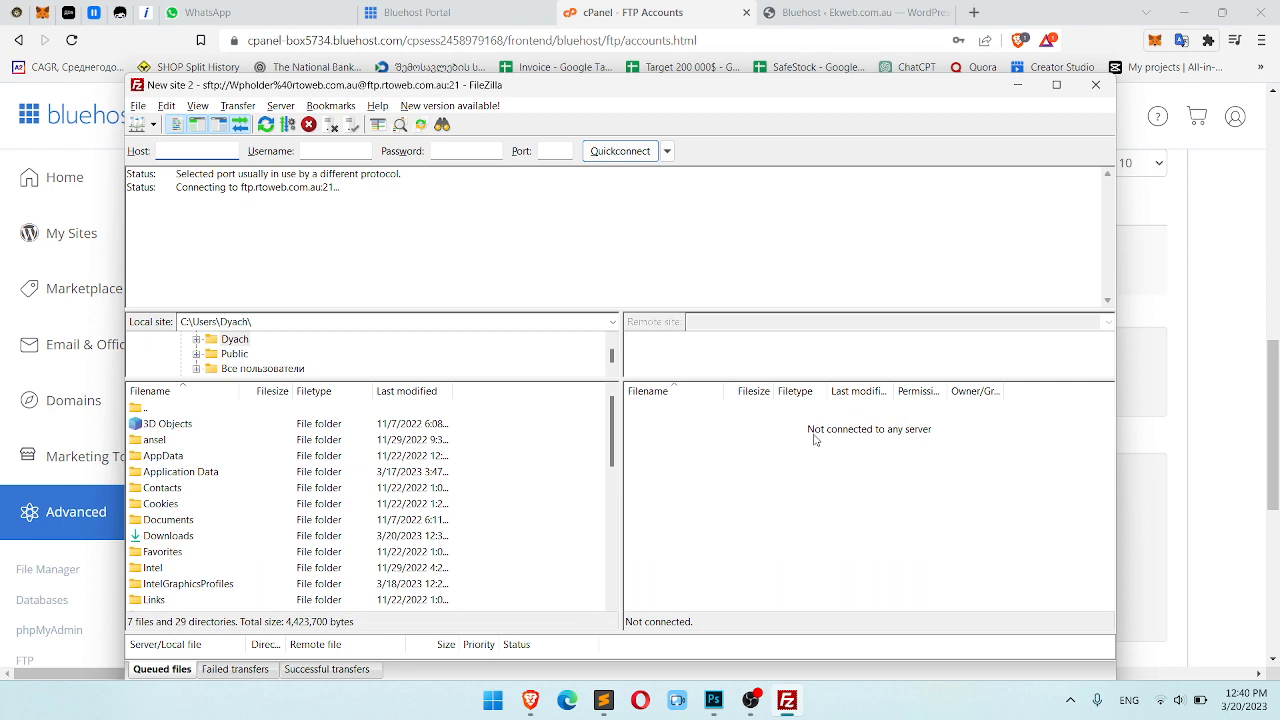
Step: View the Wpholder account's manual FTP client settings in cPanel
click(196, 152)
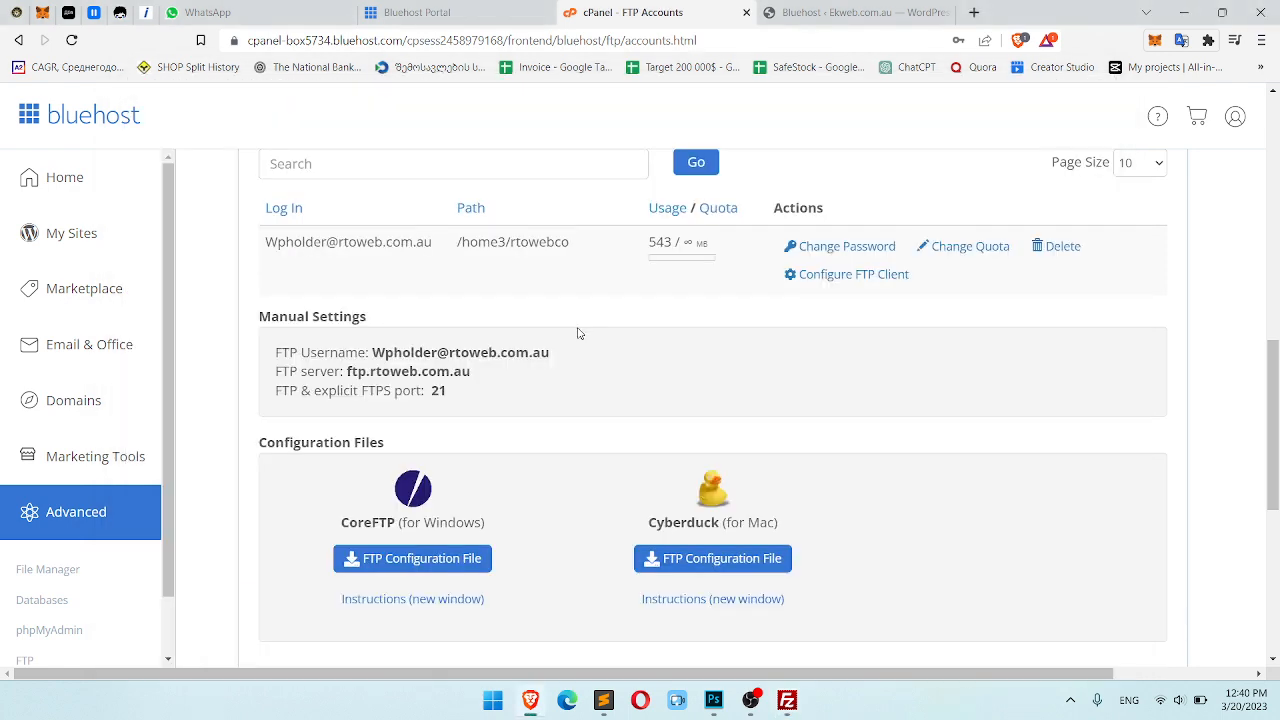
Step: Change the Wpholder account's password to a newly generated one
click(846, 246)
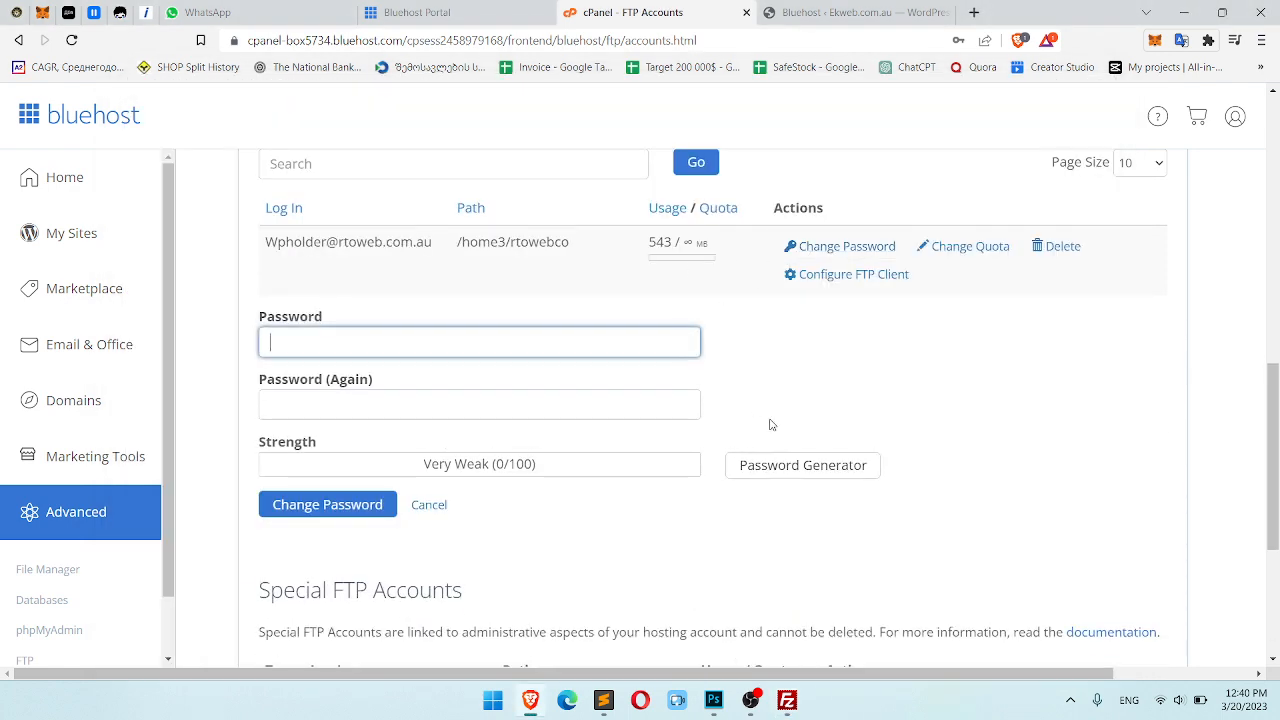
click(802, 464)
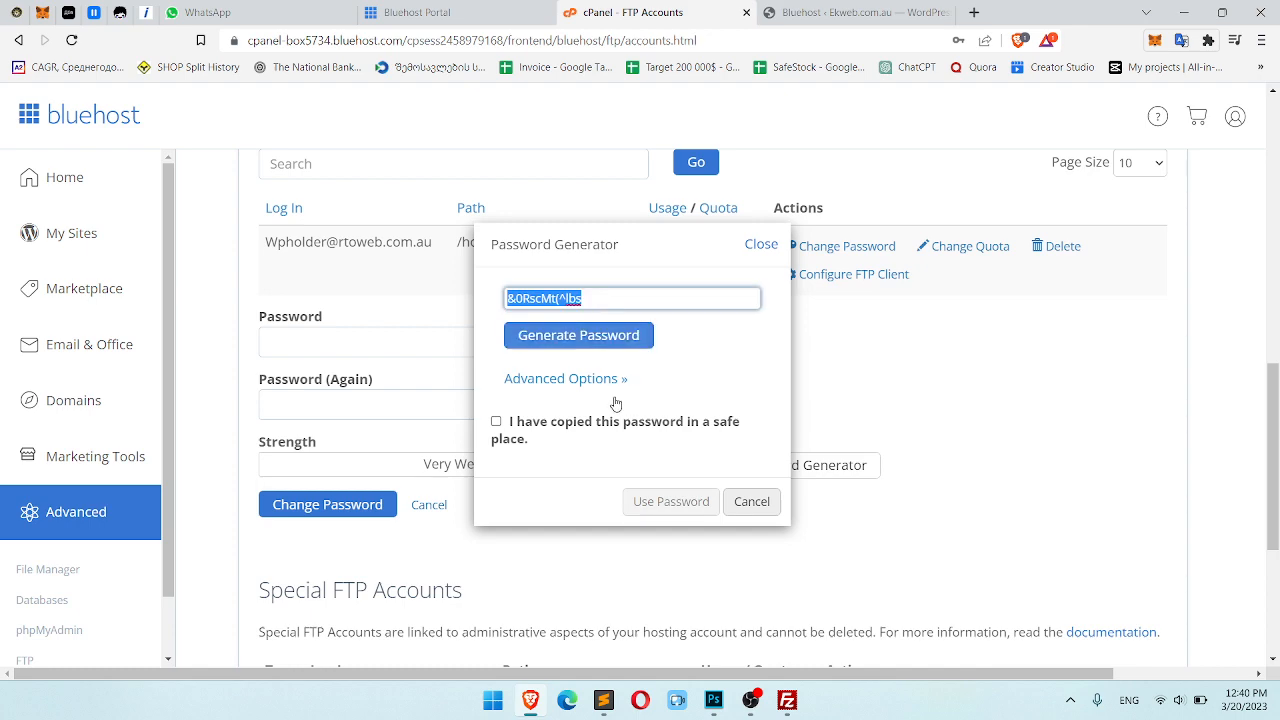
click(670, 500)
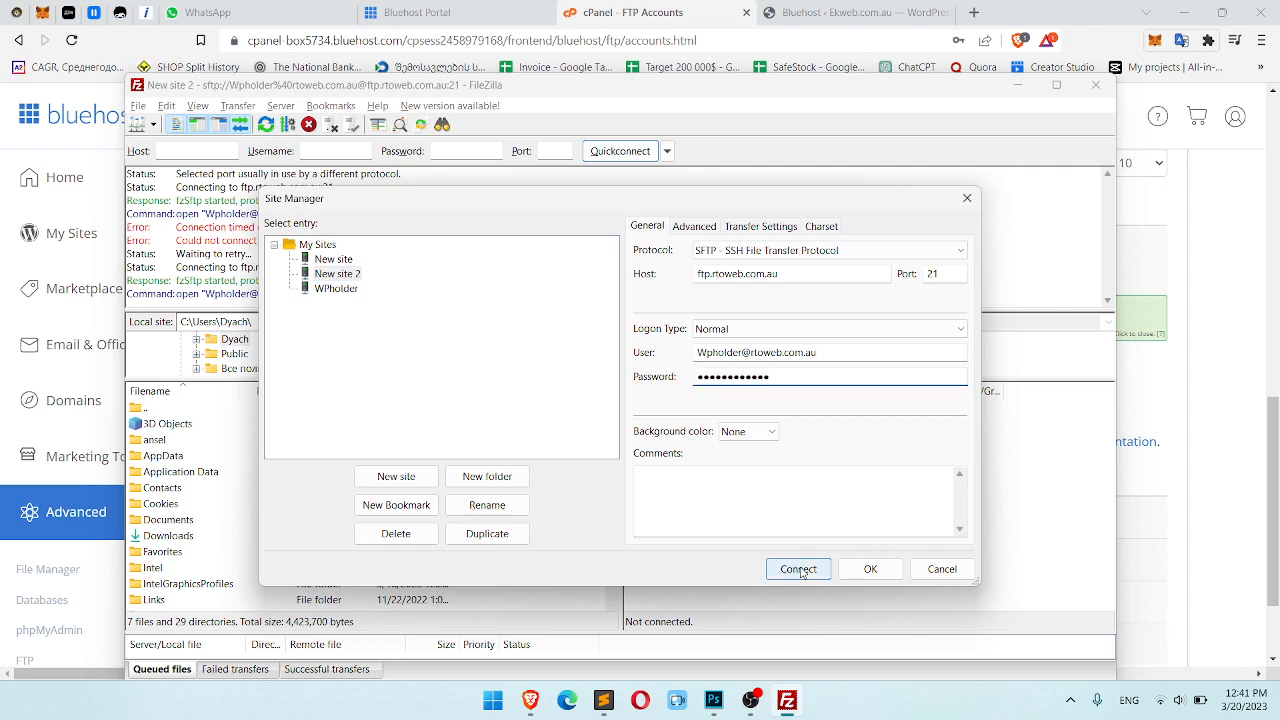
Step: Cancel the stalled connection tabs and retry connecting in a new tab, then close it again
click(798, 568)
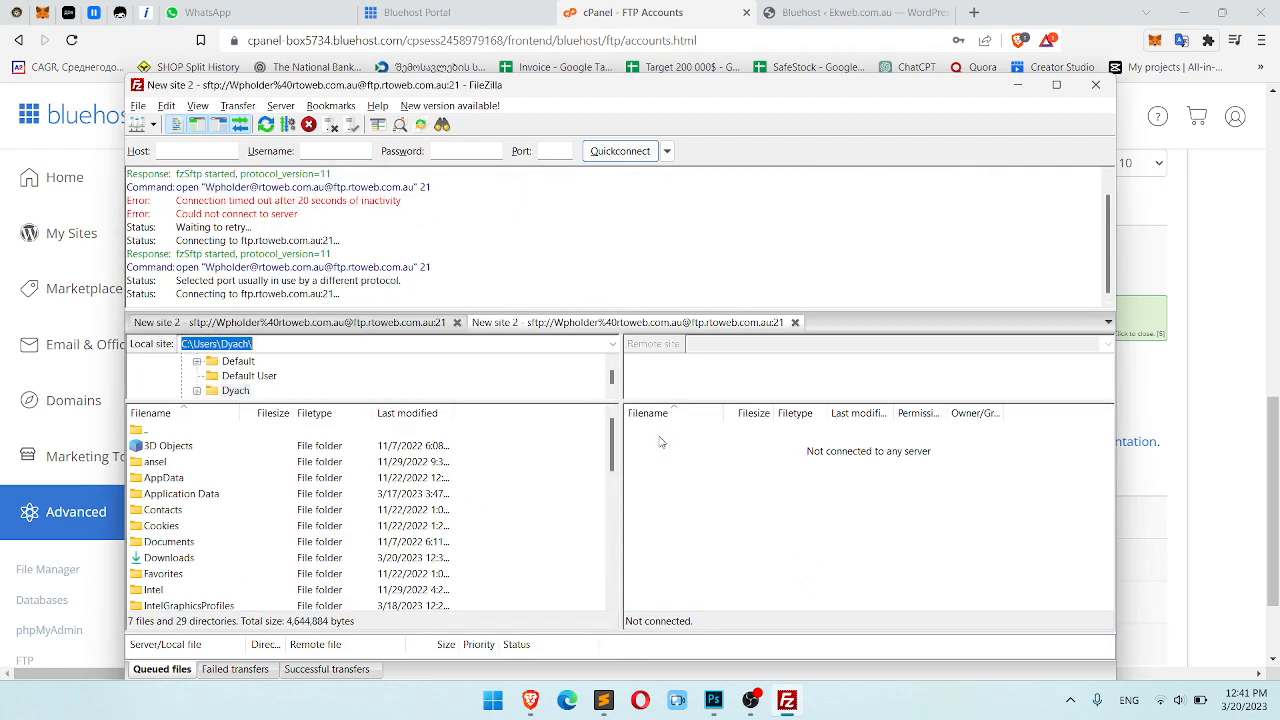
click(456, 322)
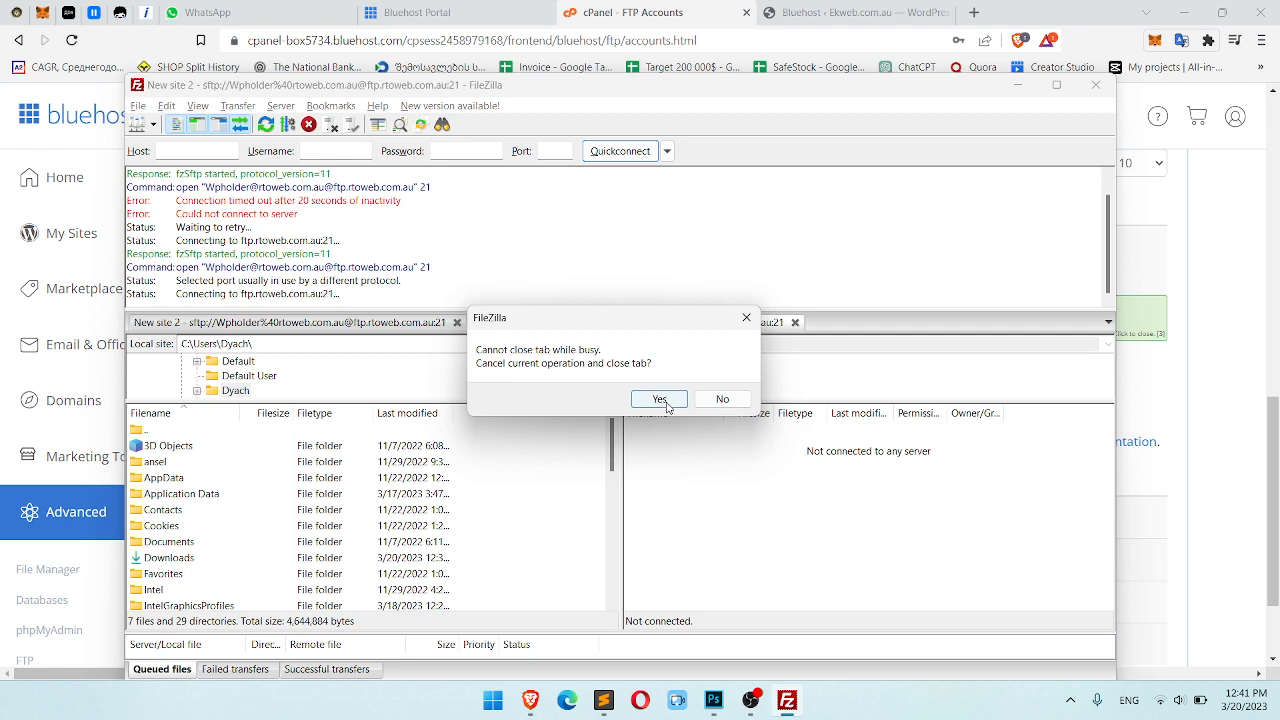
click(658, 398)
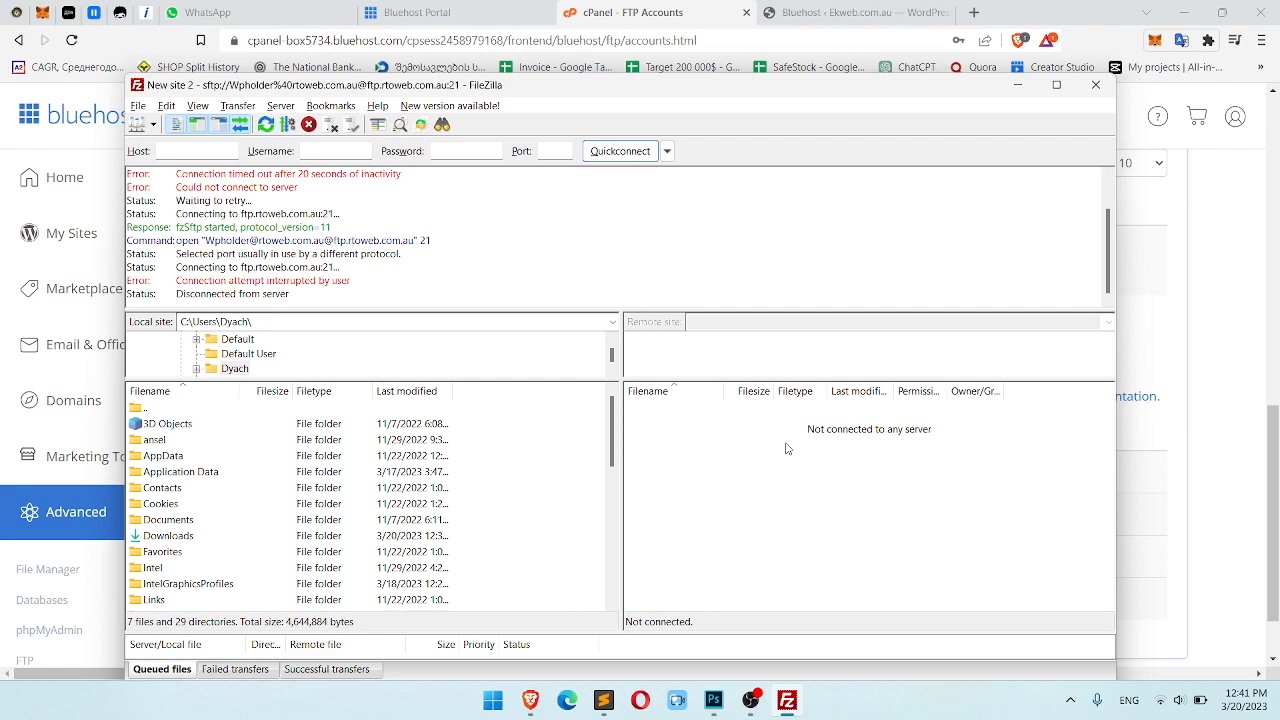
click(620, 152)
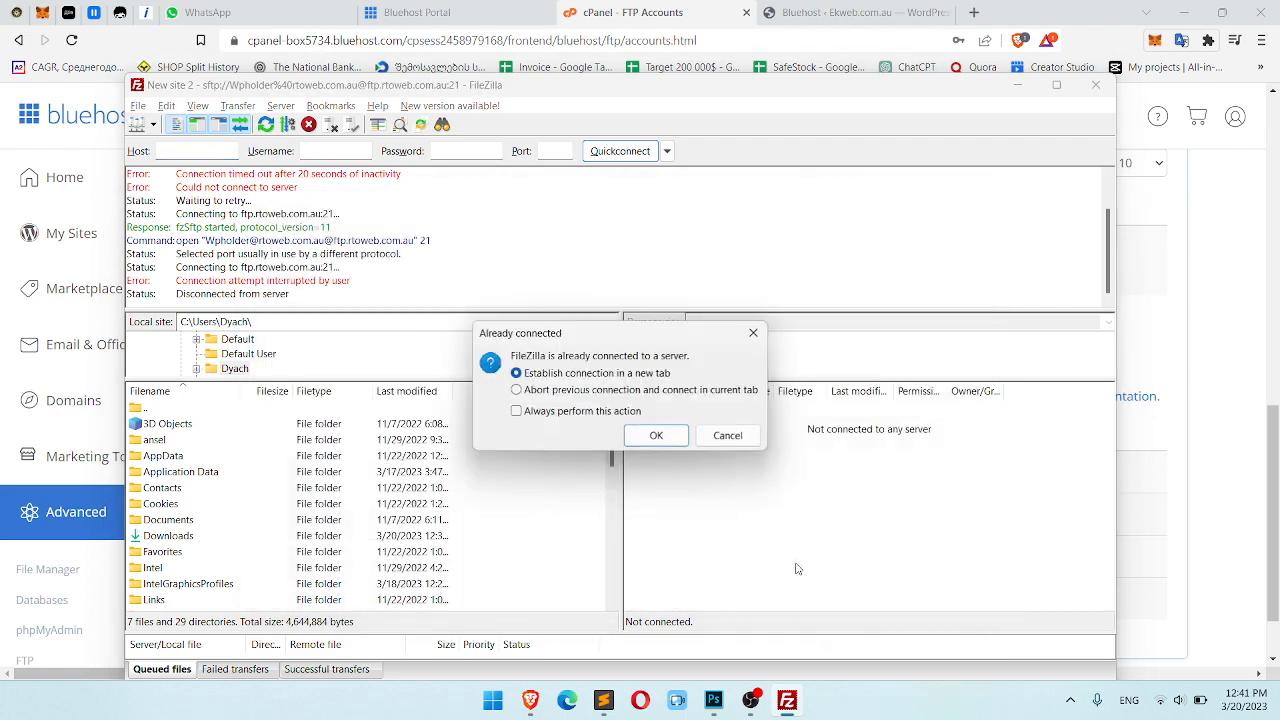
click(656, 436)
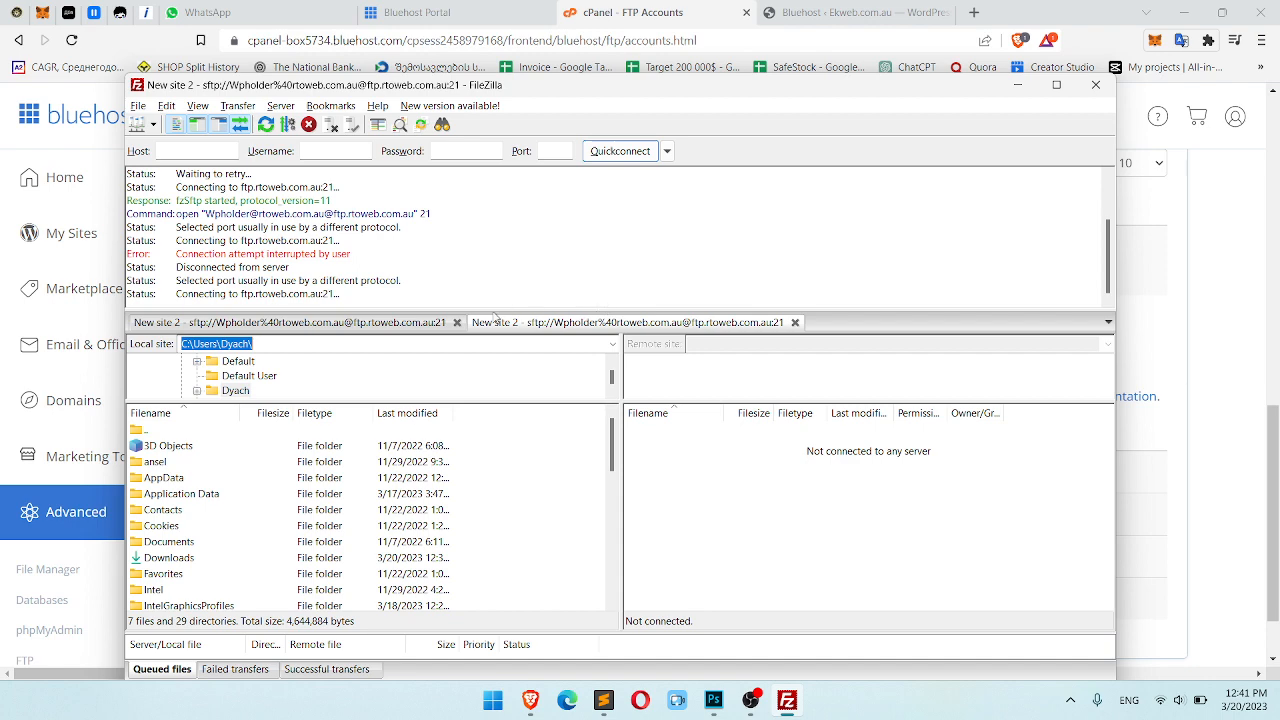
click(456, 322)
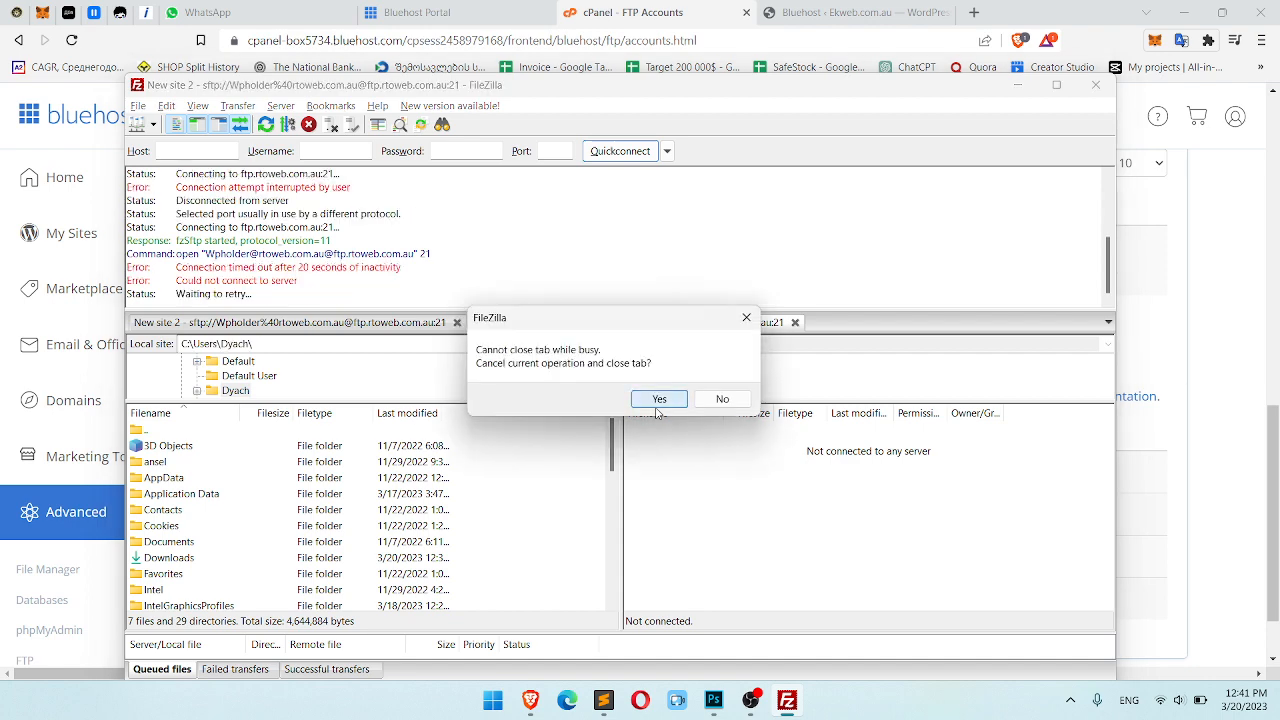
click(658, 398)
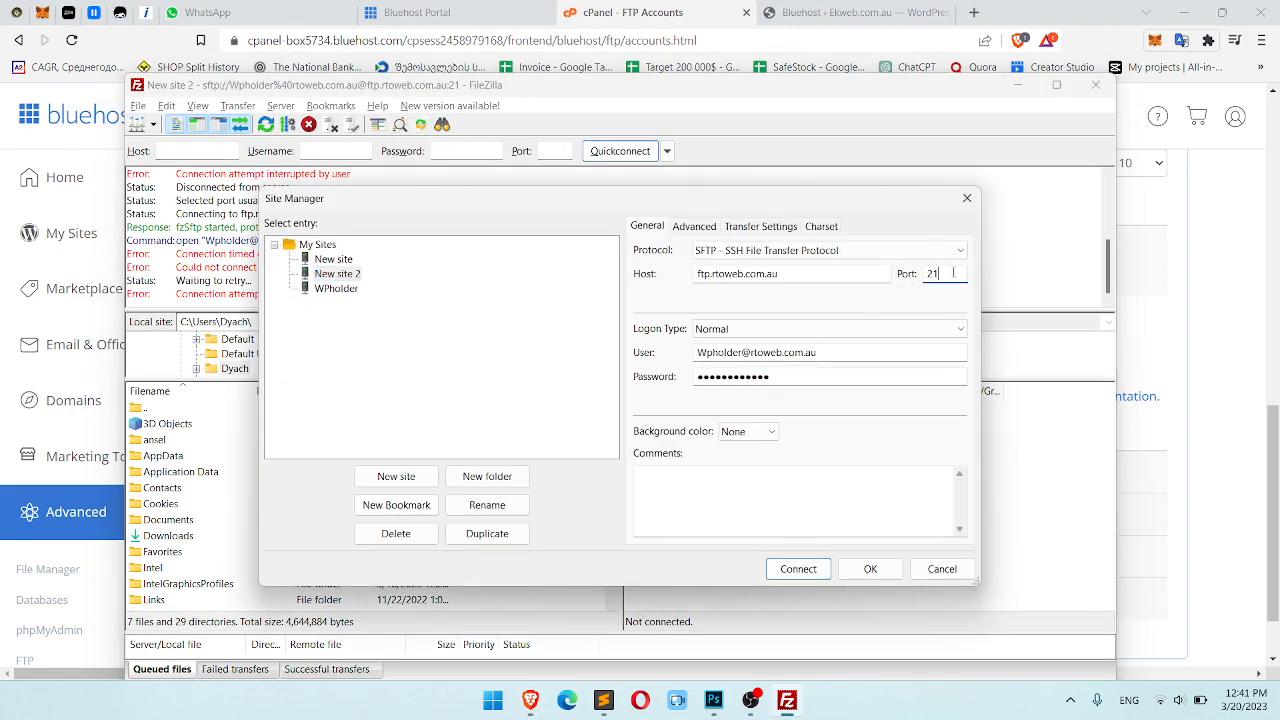
Step: Clear the site's port number and reconnect to the WPholder site in a new tab
key(Backspace)
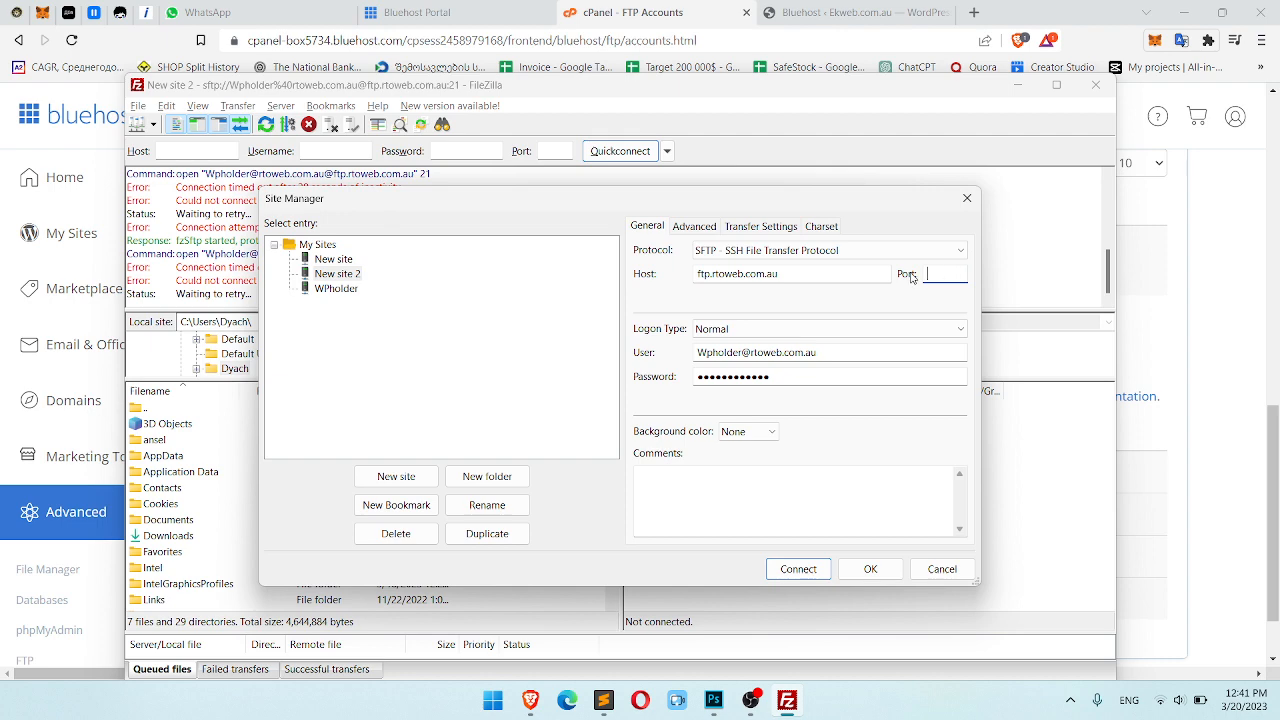
click(798, 568)
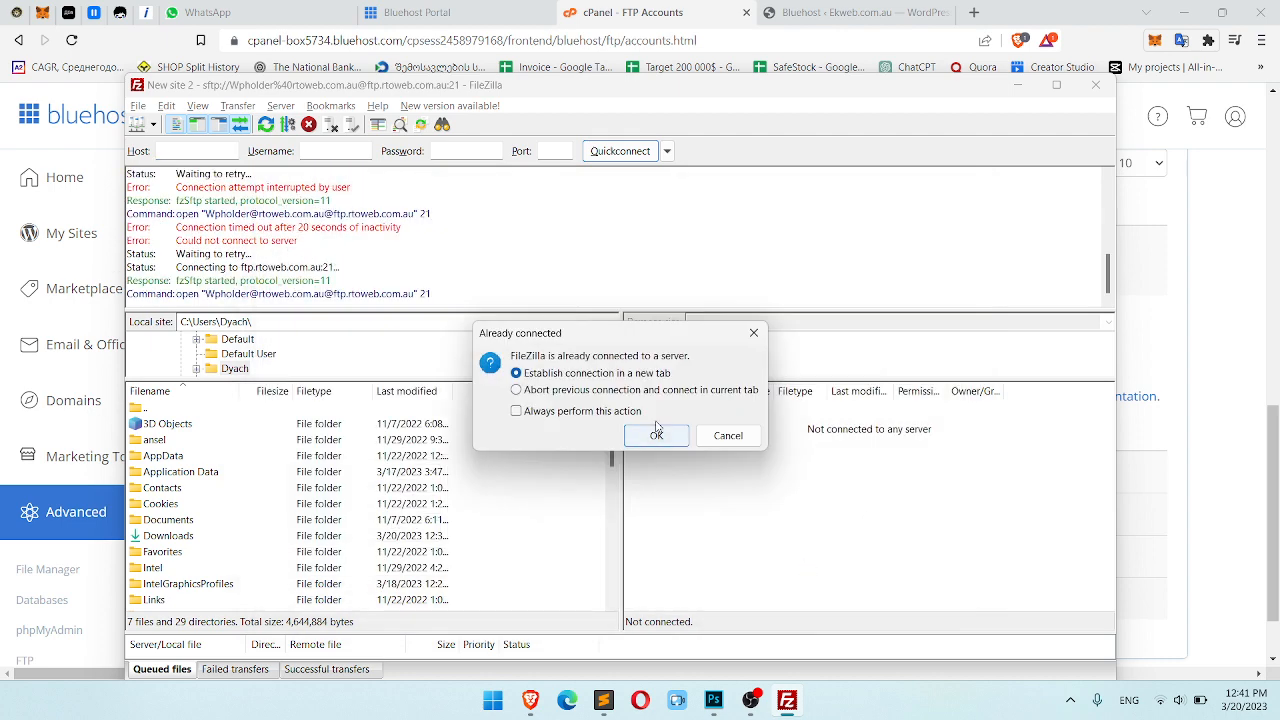
click(656, 436)
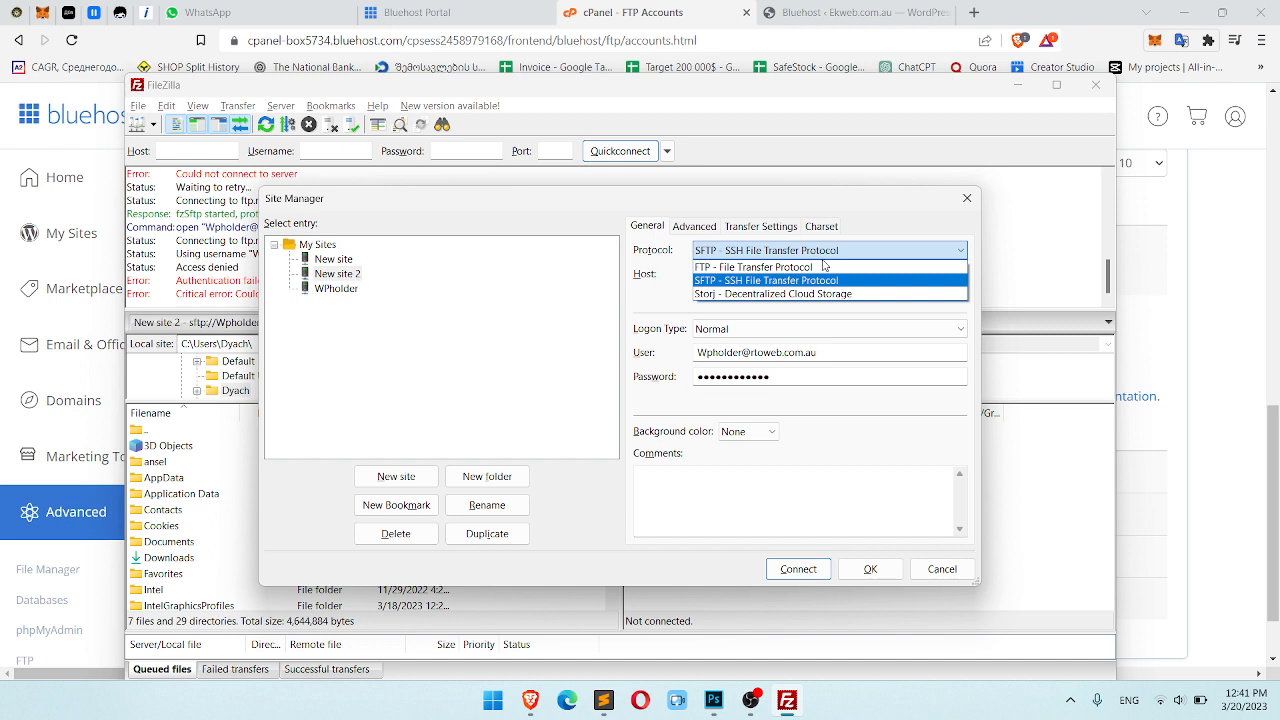
Step: Switch the WPholder site's protocol from SFTP to FTP and connect
click(752, 266)
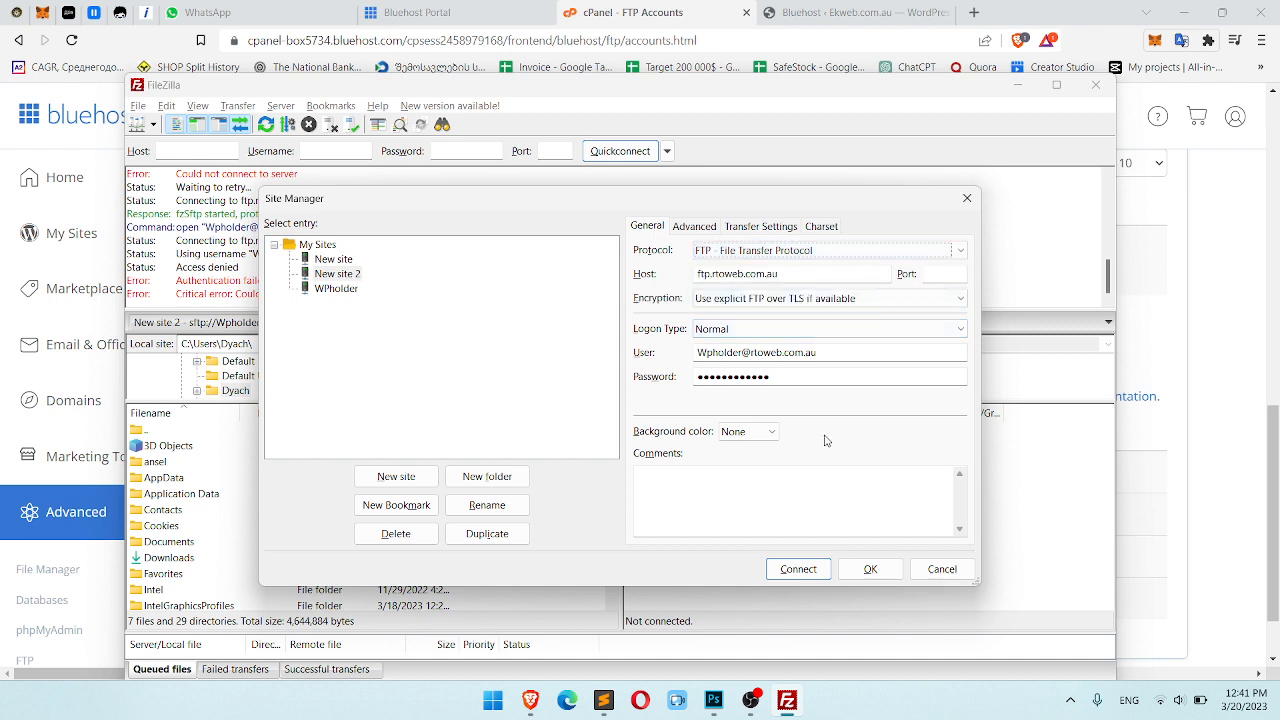
mouse_move(856, 428)
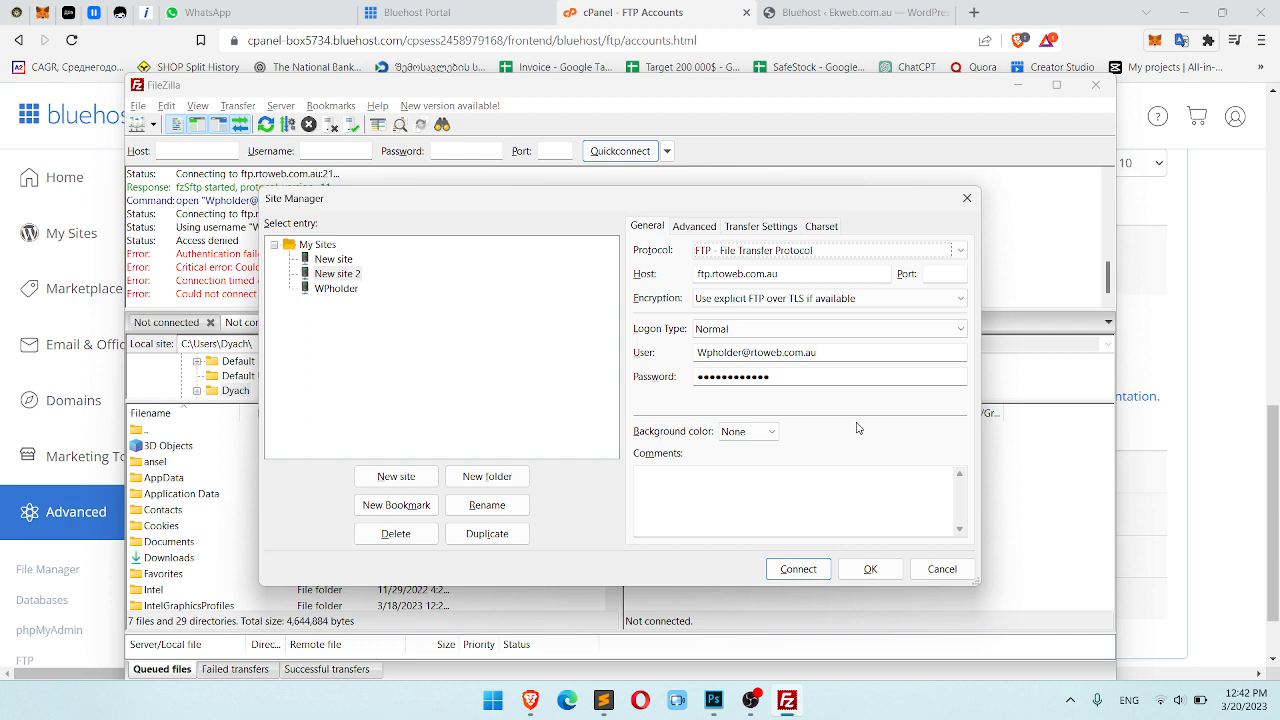
mouse_move(900, 276)
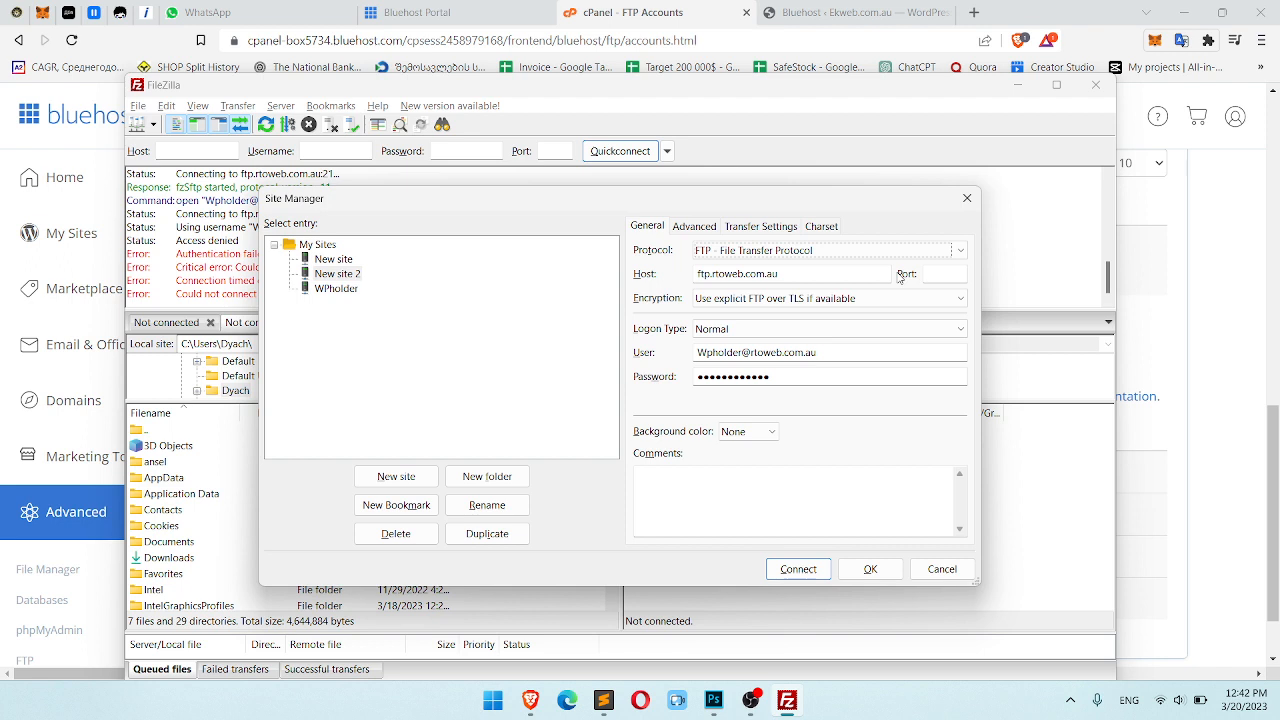
mouse_move(840, 274)
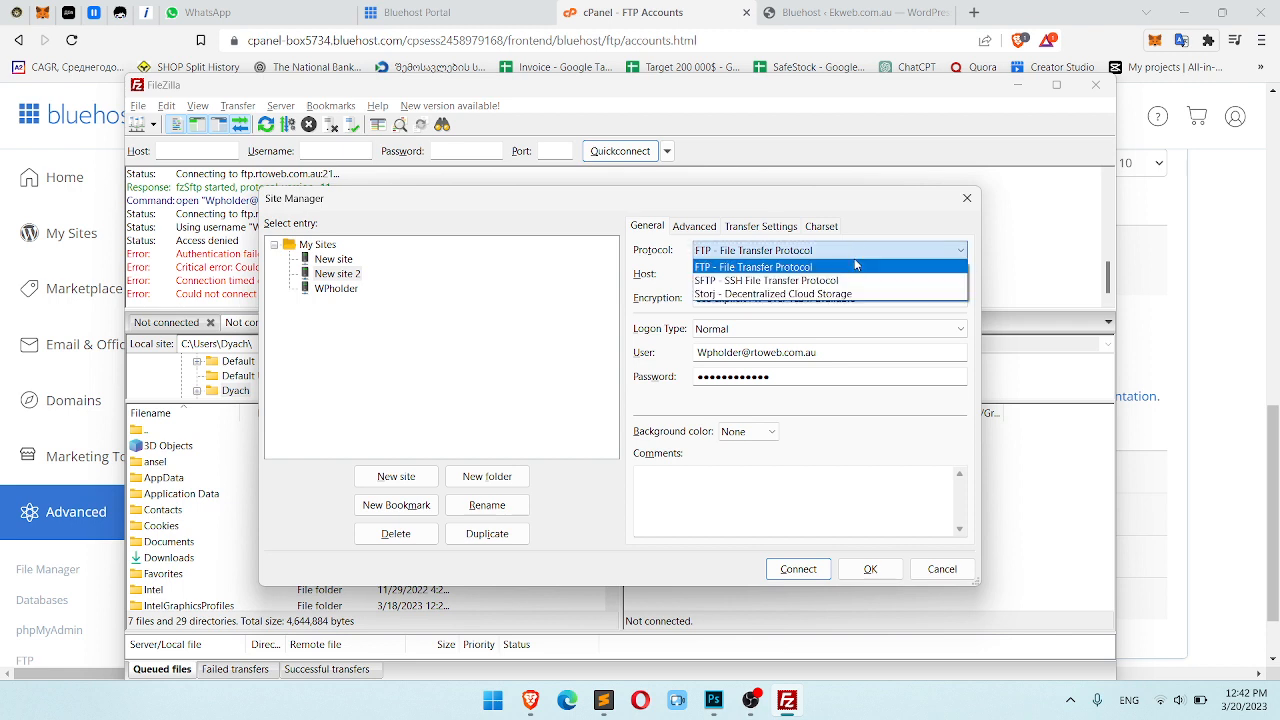
click(754, 266)
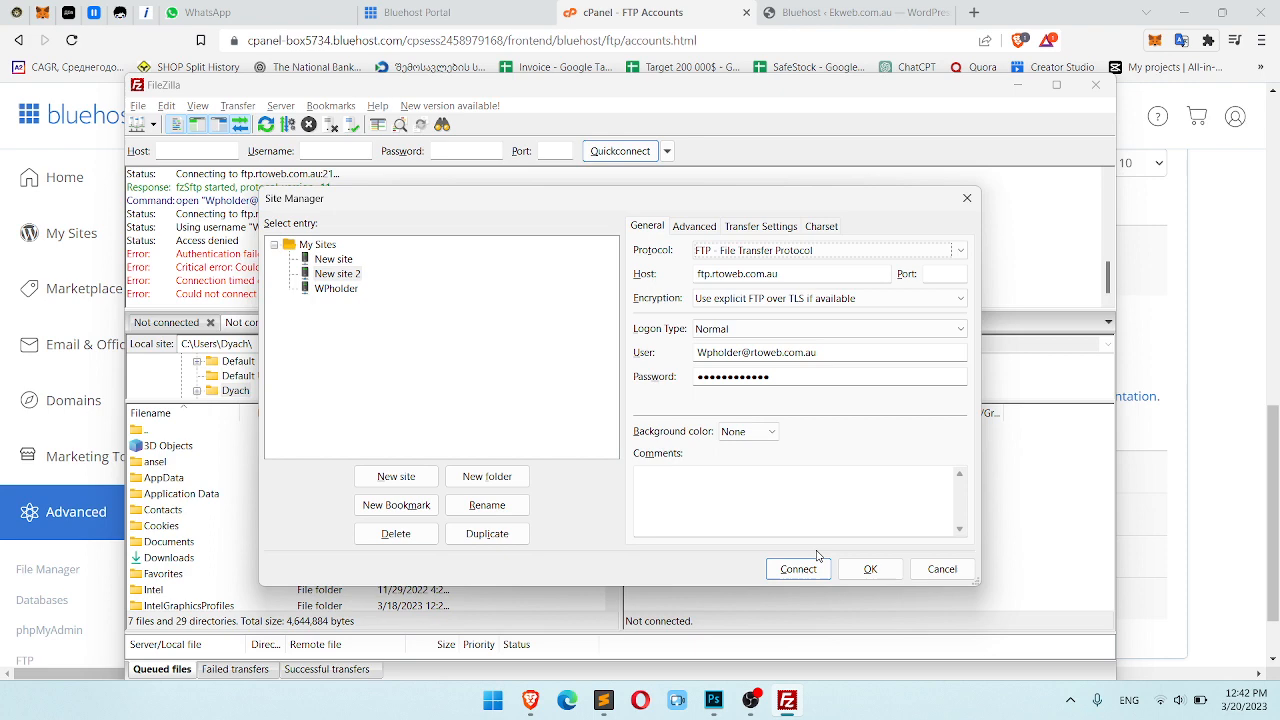
click(798, 568)
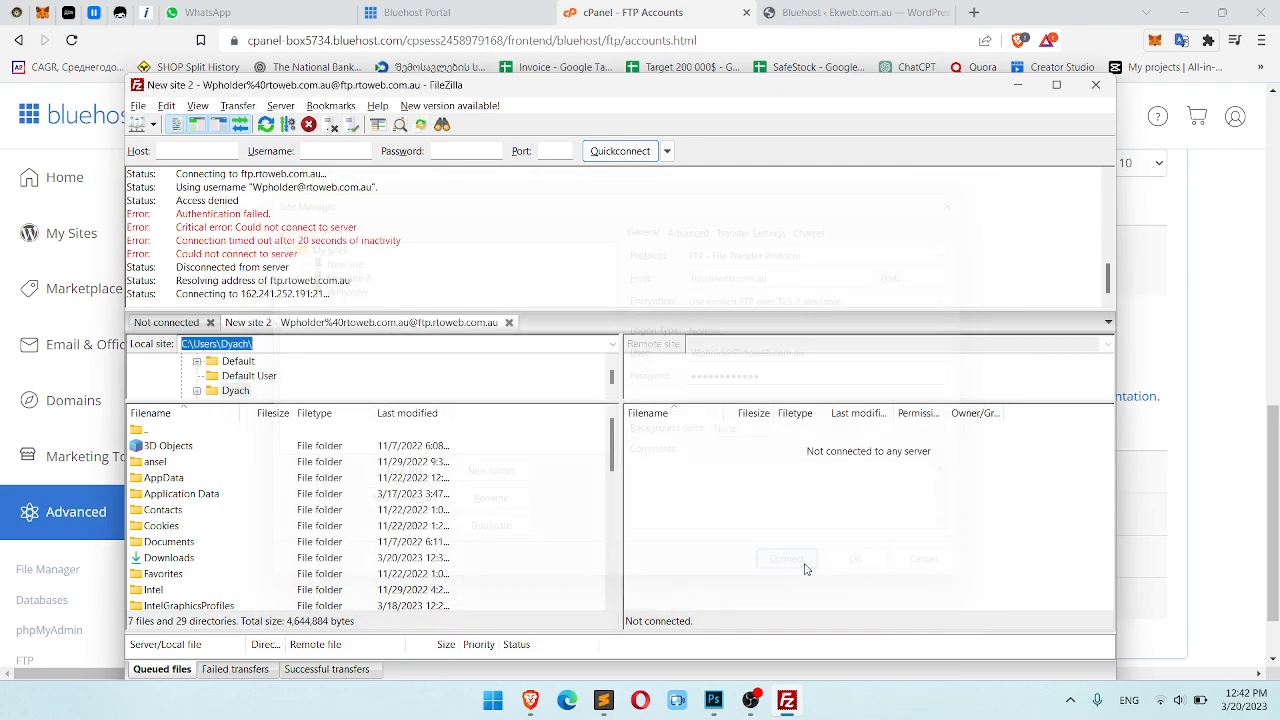